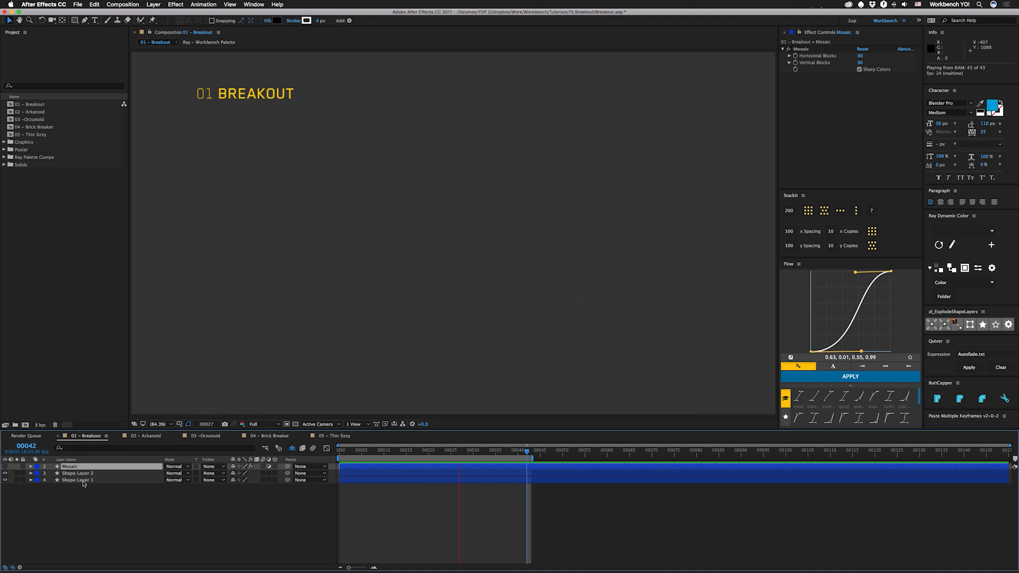
Switch to the 02 – Arkanoid composition with its diagonal stroked lines.
{"action": "left_click", "coordinate": [144, 435]}
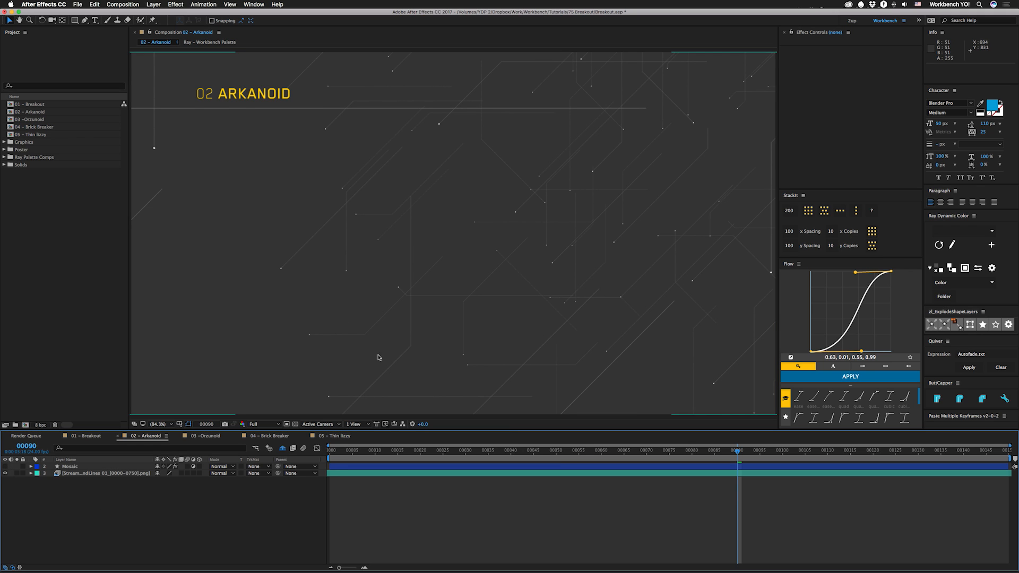
Play the Arkanoid comp from its first frame to the grey mosaic blocks.
{"action": "key", "text": "Home"}
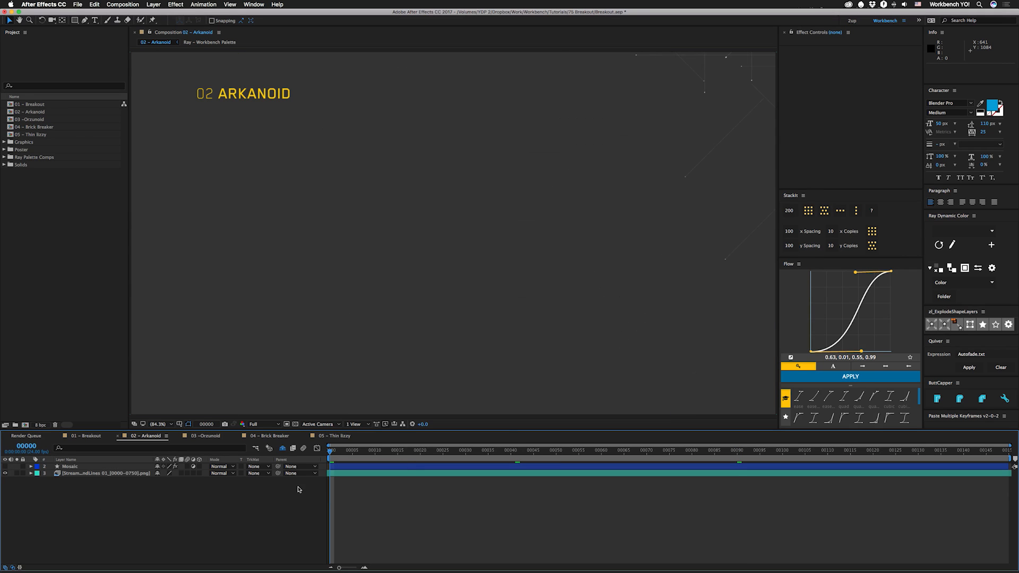
{"action": "mouse_move", "coordinate": [7, 469]}
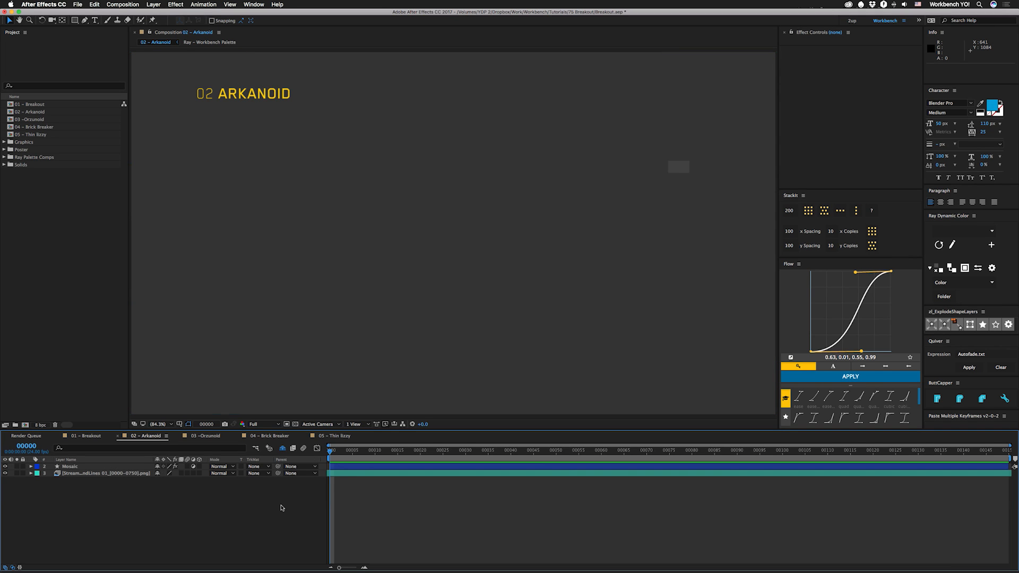
{"action": "key", "text": "space"}
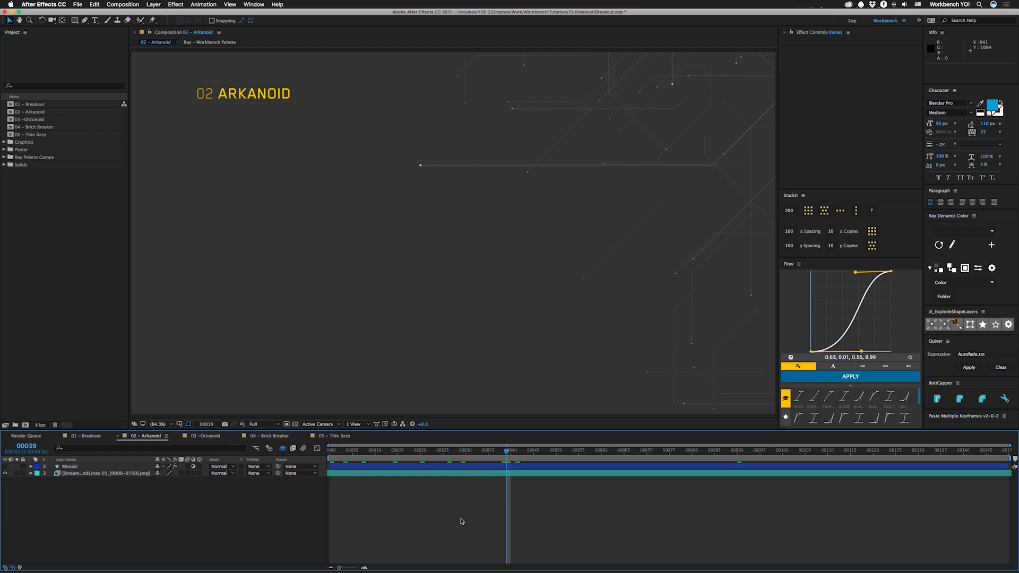
{"action": "mouse_move", "coordinate": [465, 506]}
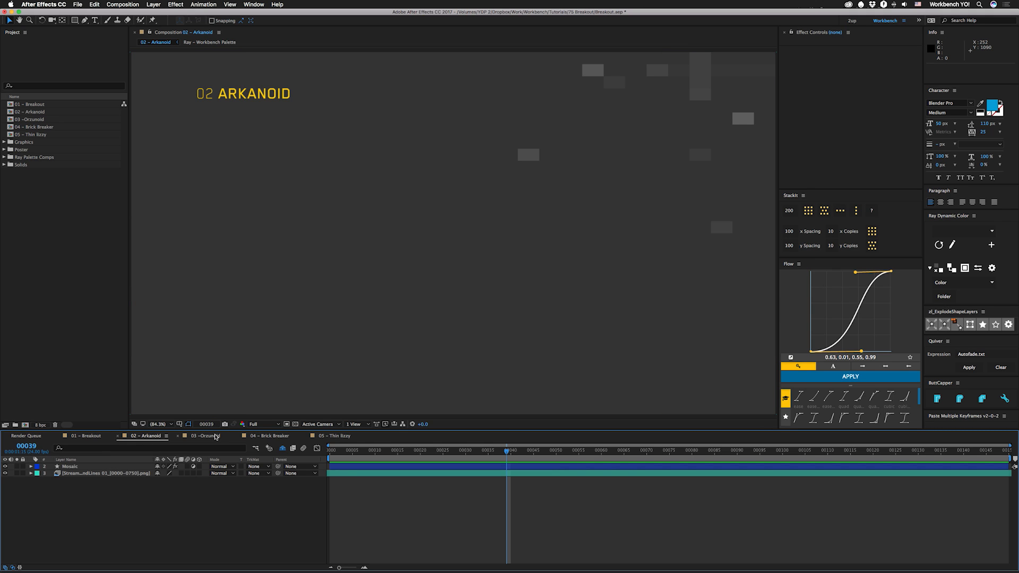
Switch to the 03 – Orzunoid comp and play its preview.
{"action": "left_click", "coordinate": [205, 435]}
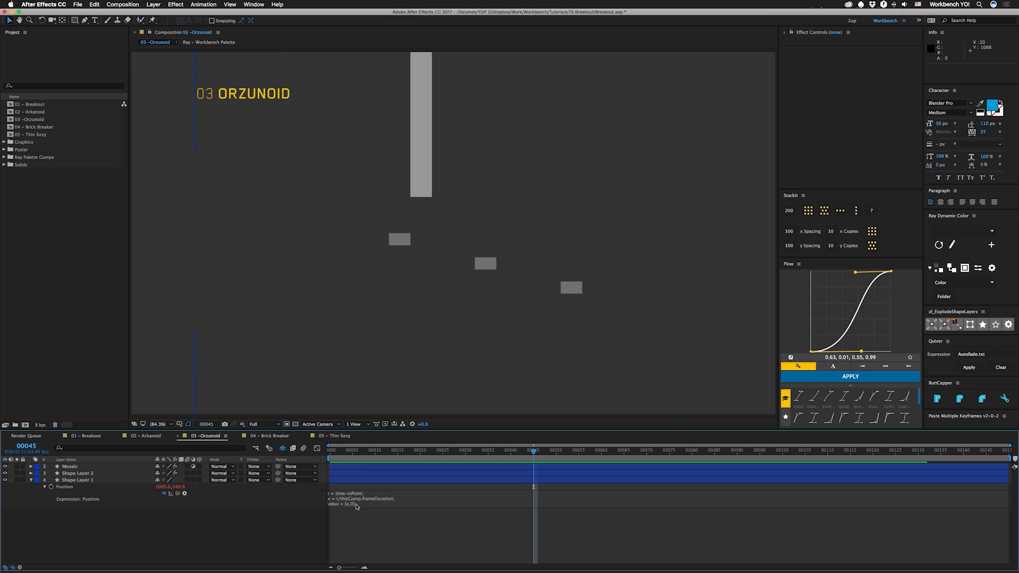
{"action": "key", "text": "space"}
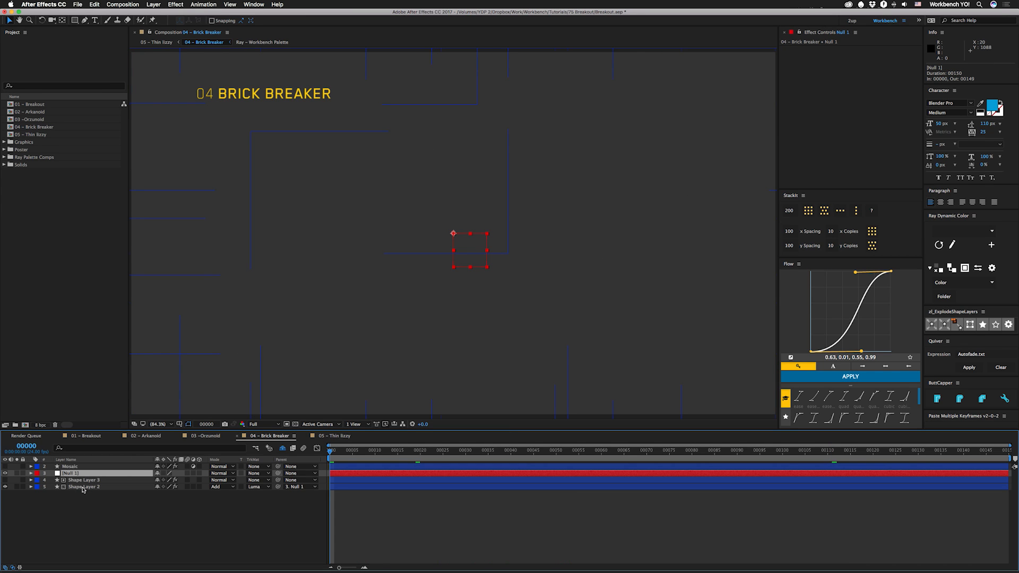
Select Shape Layer 3 to display its Noise effect in Effect Controls.
{"action": "left_click", "coordinate": [331, 453]}
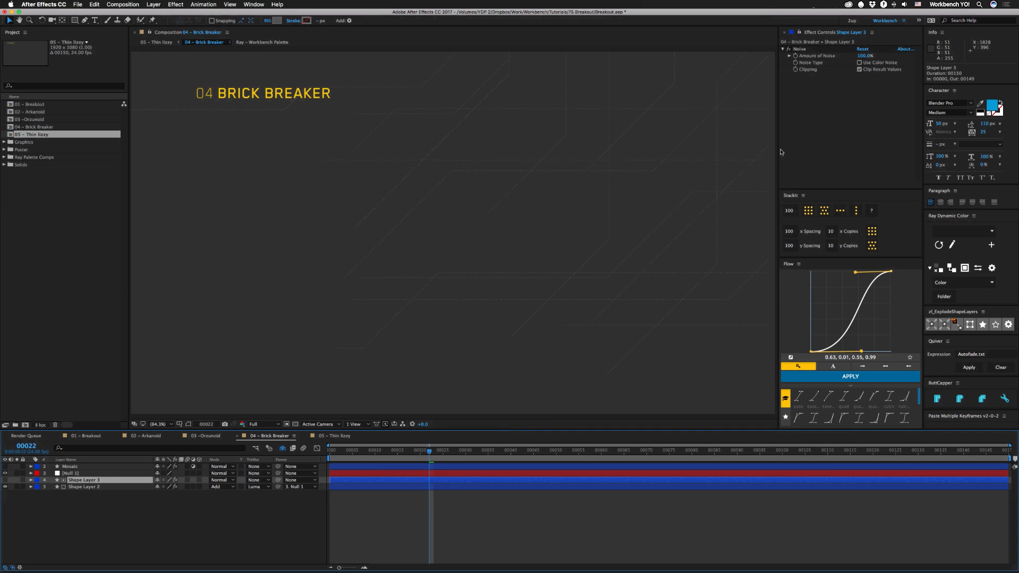
{"action": "mouse_move", "coordinate": [92, 491]}
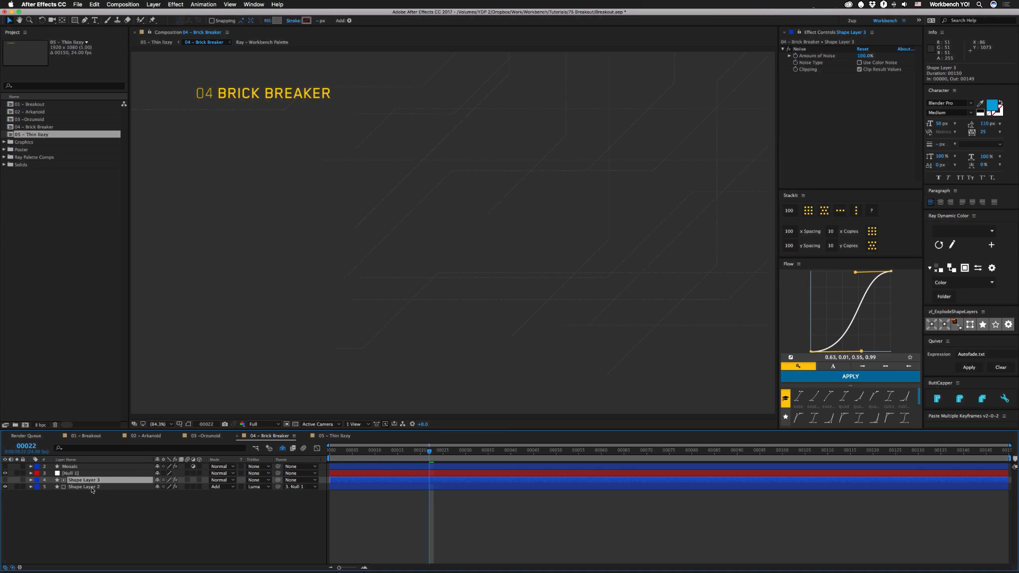
Parent Shape Layer 3 to Shape Layer 2 and preview the Brick Breaker comp.
{"action": "left_click", "coordinate": [83, 487]}
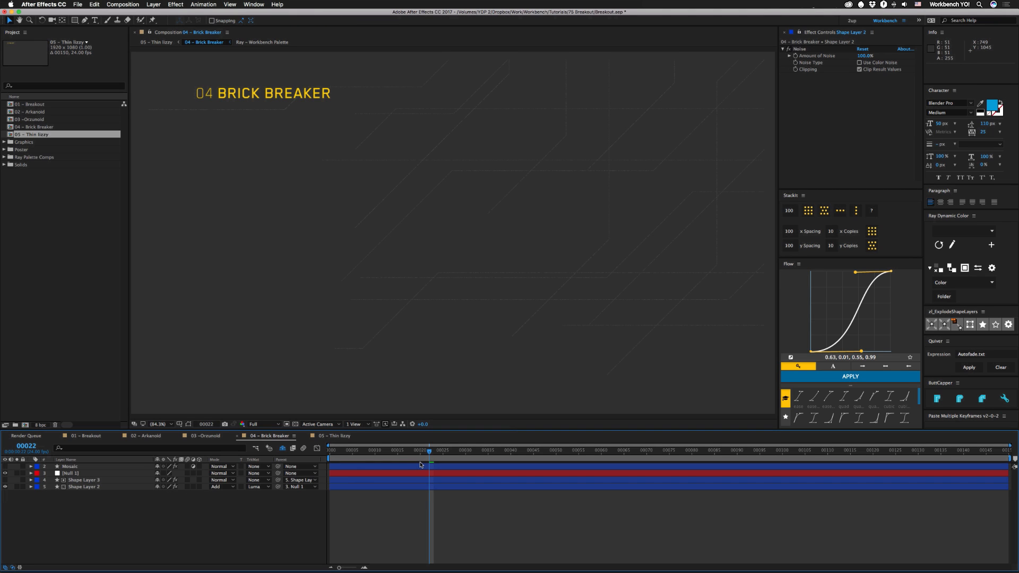
{"action": "mouse_move", "coordinate": [588, 276]}
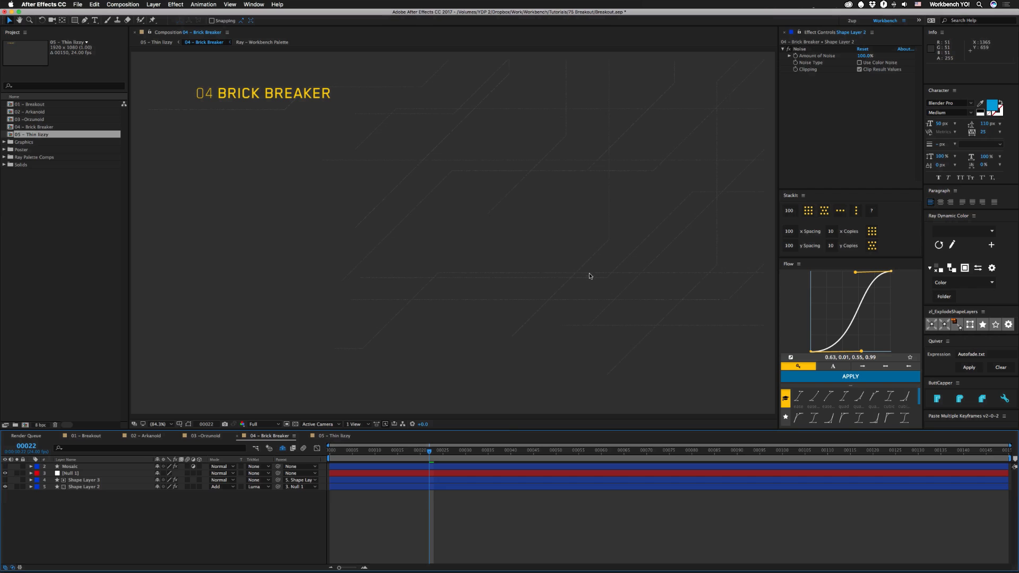
{"action": "mouse_move", "coordinate": [611, 213]}
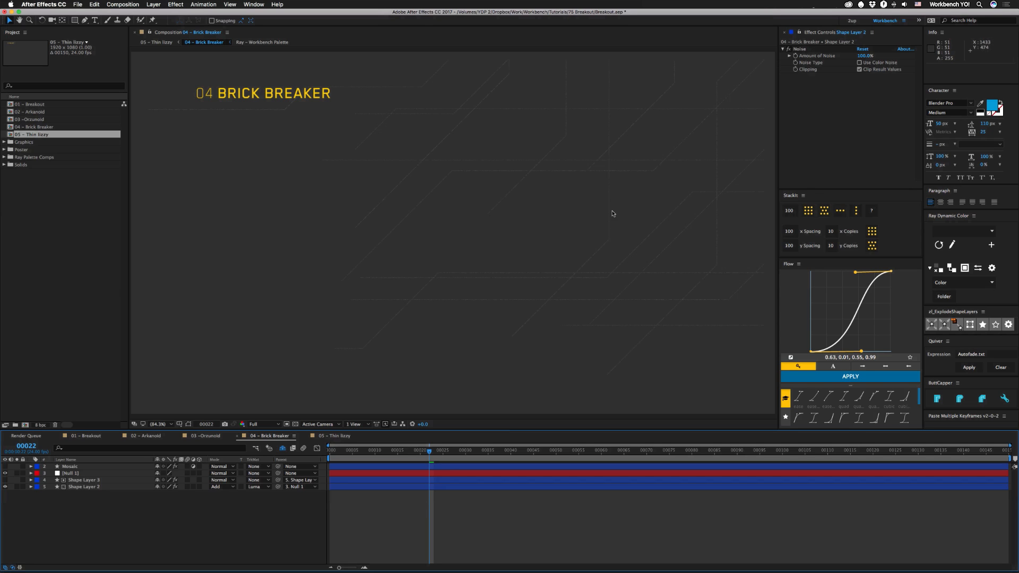
{"action": "mouse_move", "coordinate": [621, 265]}
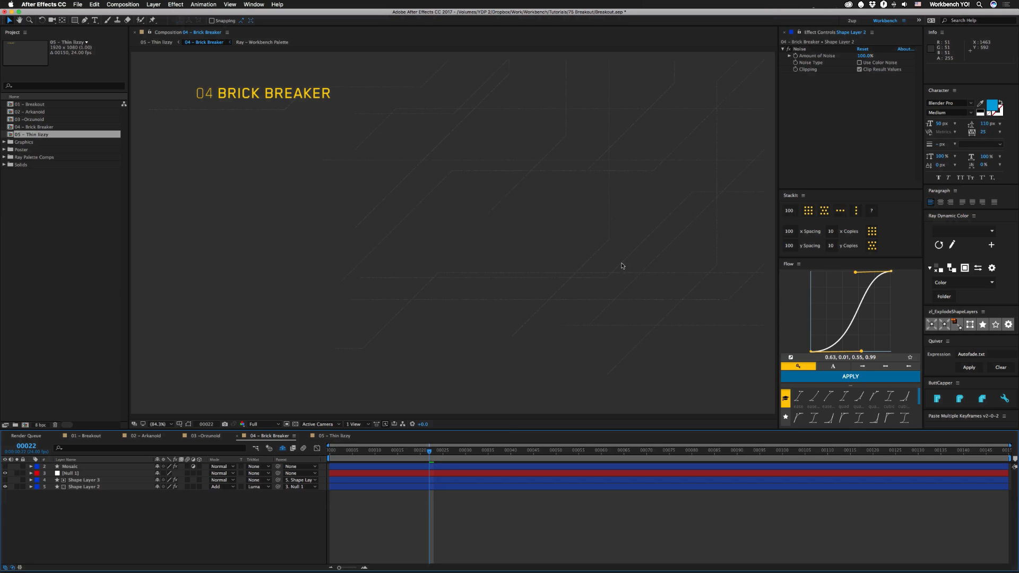
{"action": "mouse_move", "coordinate": [584, 267]}
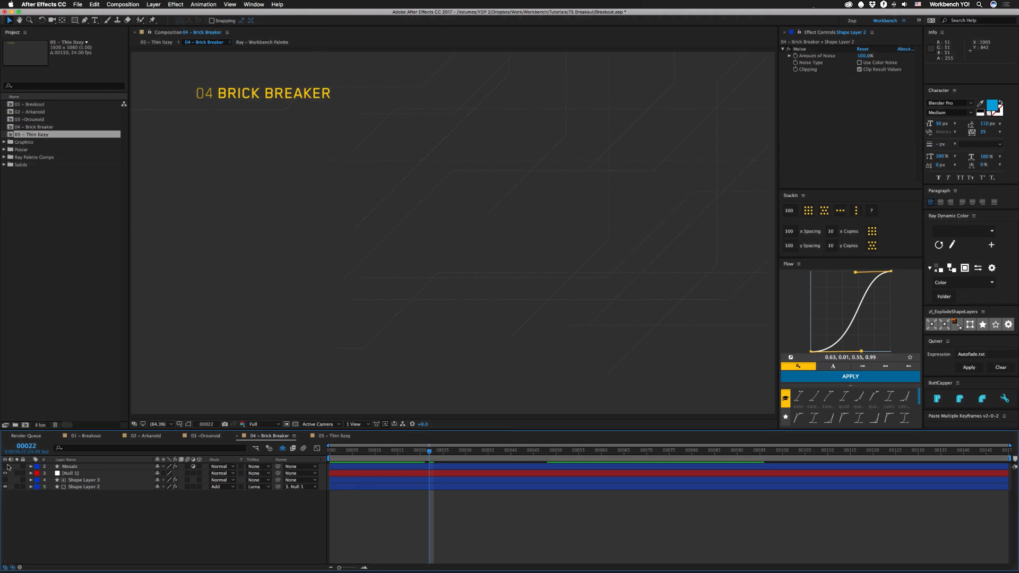
{"action": "key", "text": "Space"}
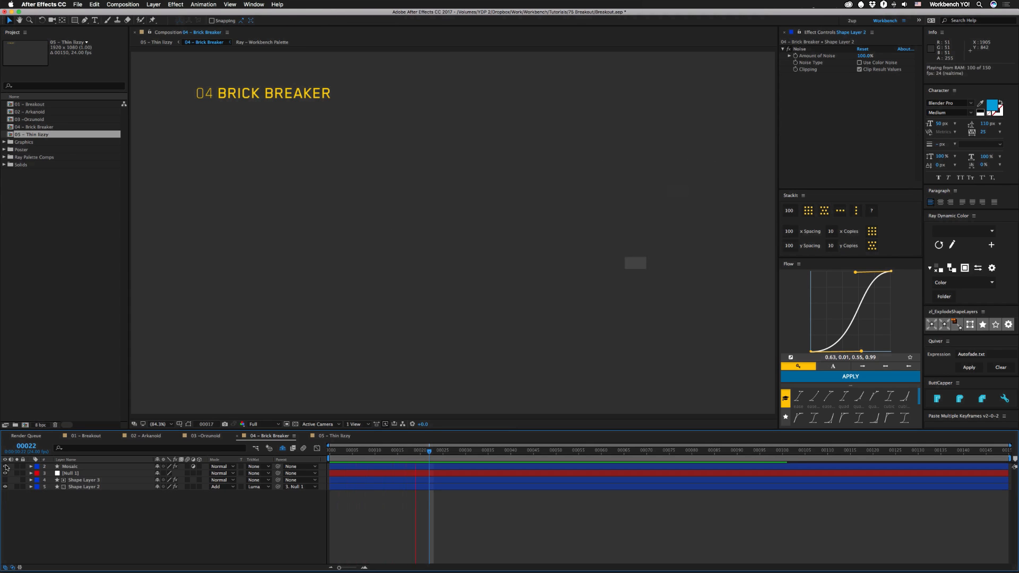